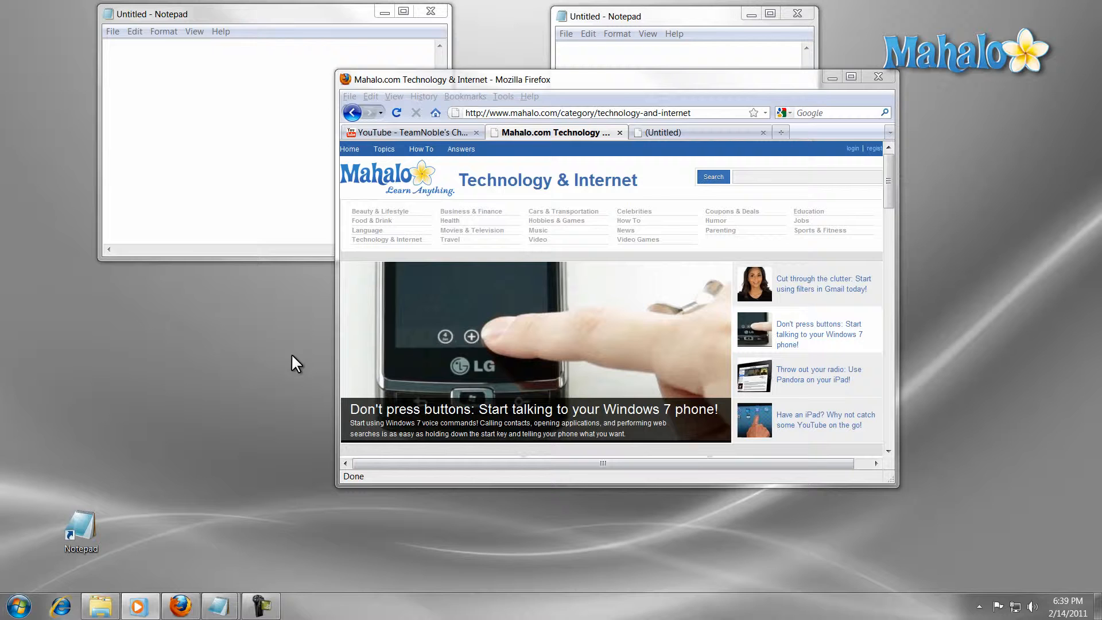
pyautogui.moveTo(346, 181)
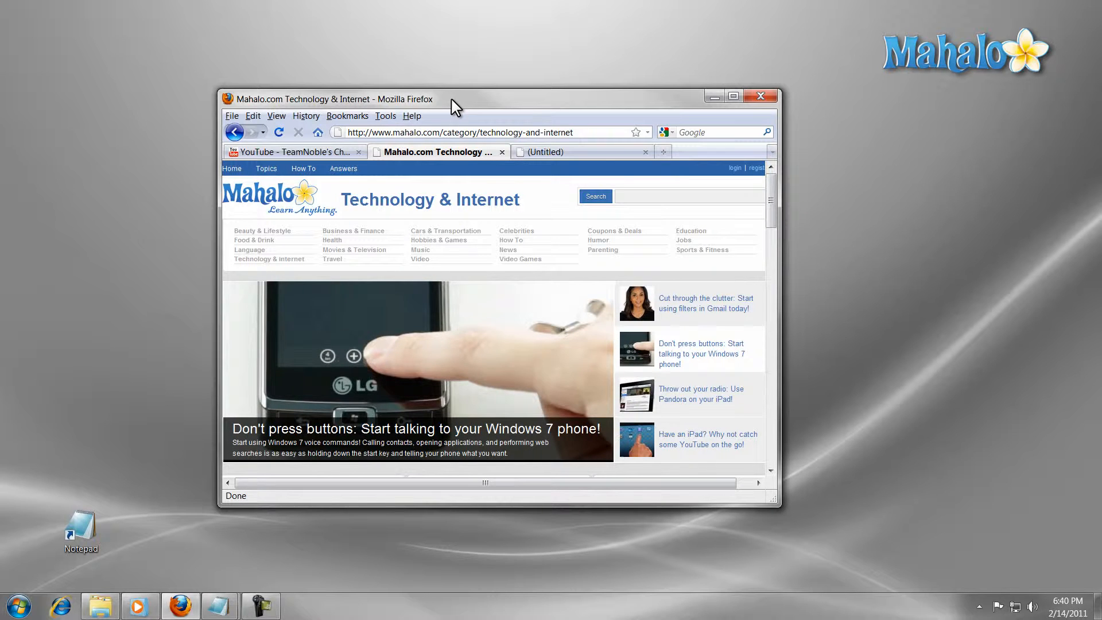
# Shake the Firefox title bar to restore both minimized Notepad windows behind it.
pyautogui.moveTo(454, 99); pyautogui.dragTo(476, 105)
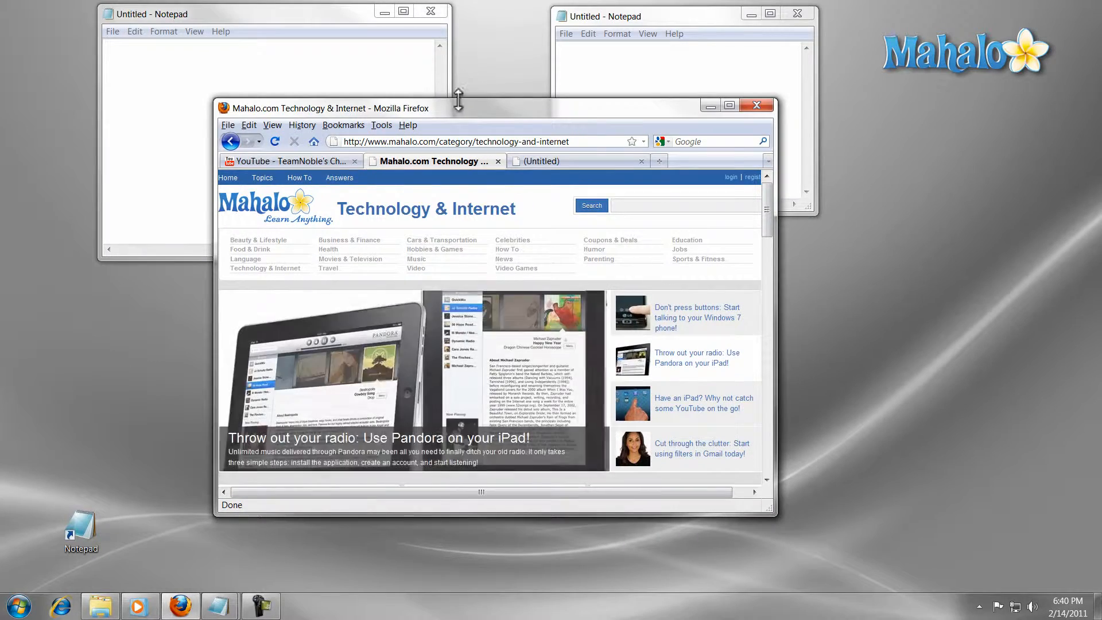
pyautogui.moveTo(414, 355)
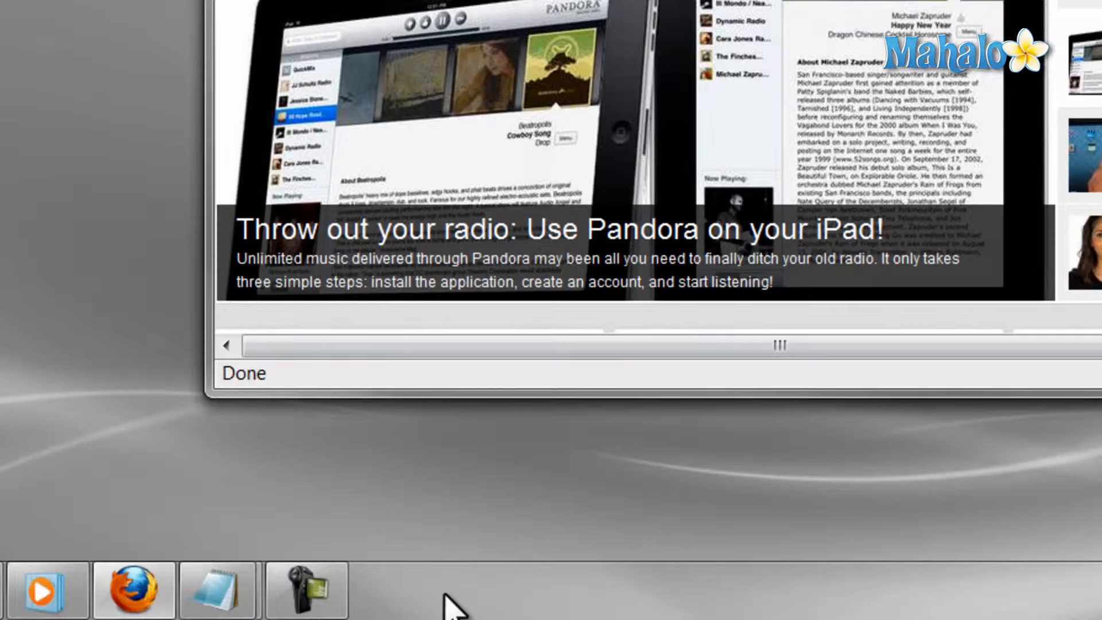
# Tile Firefox and both Notepad windows side by side via the taskbar context menu.
pyautogui.rightClick(450, 591)
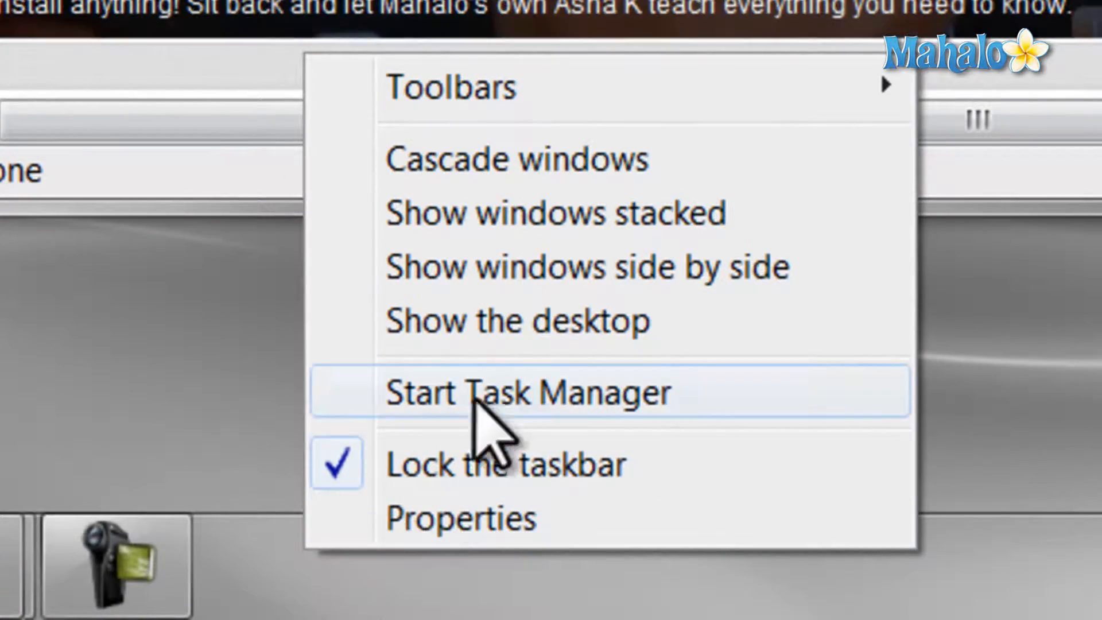
pyautogui.click(588, 267)
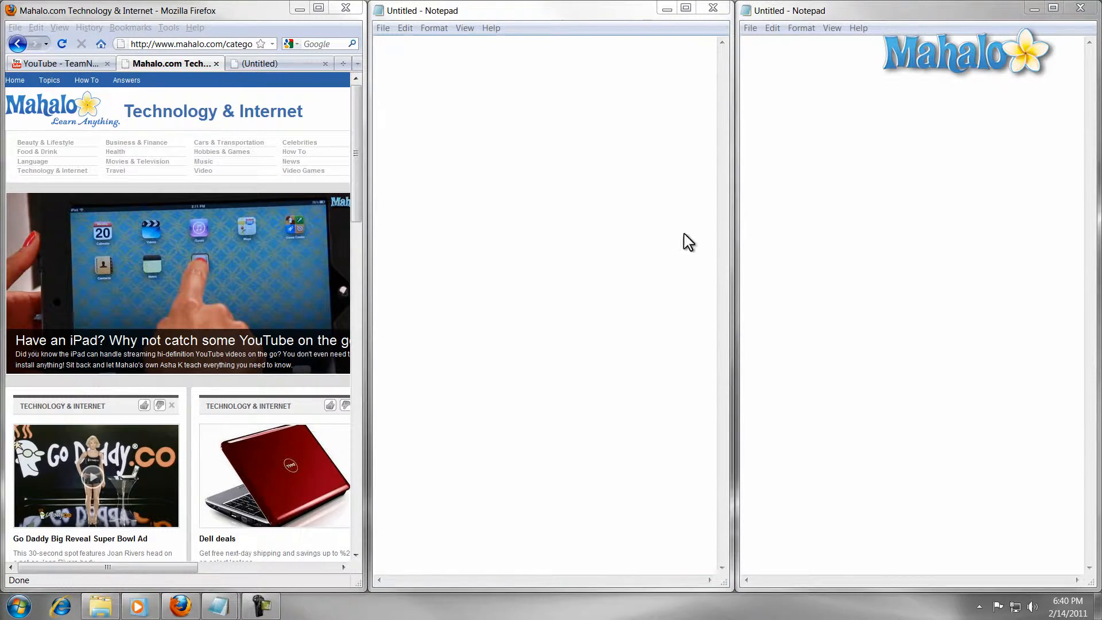
pyautogui.rightClick(492, 598)
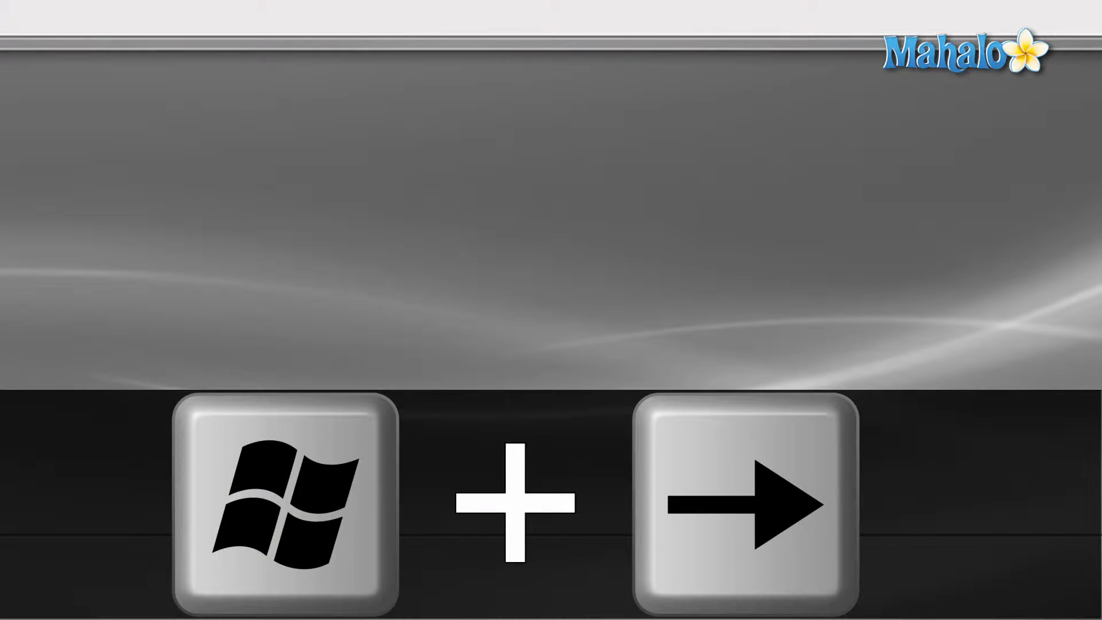
# Snap Firefox to the right half of the screen with Windows+Right Arrow.
pyautogui.press('Win+Right')
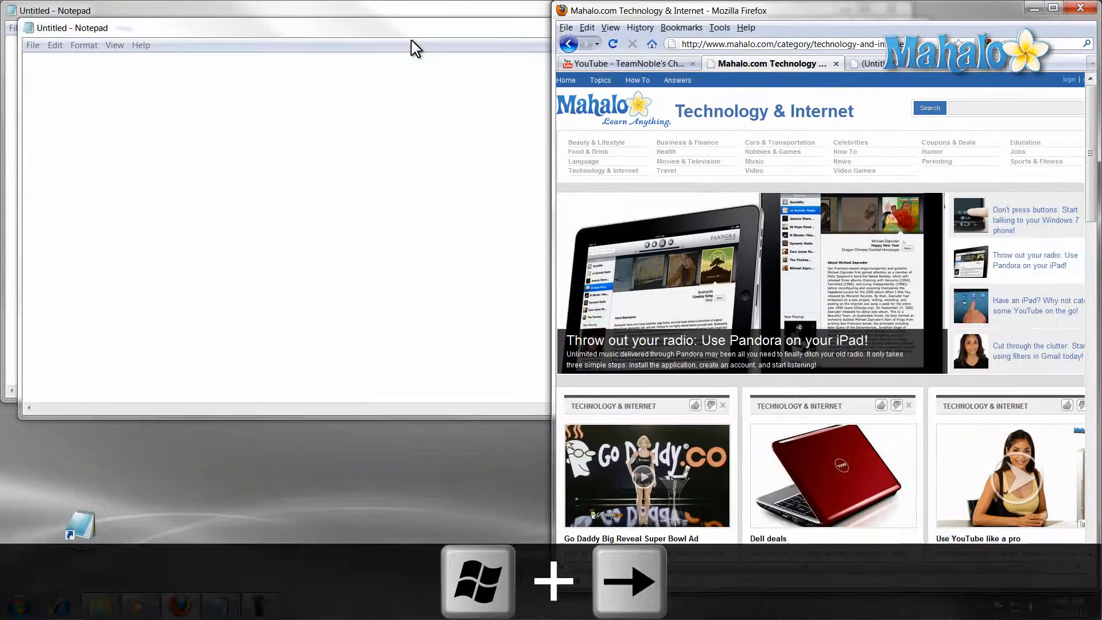